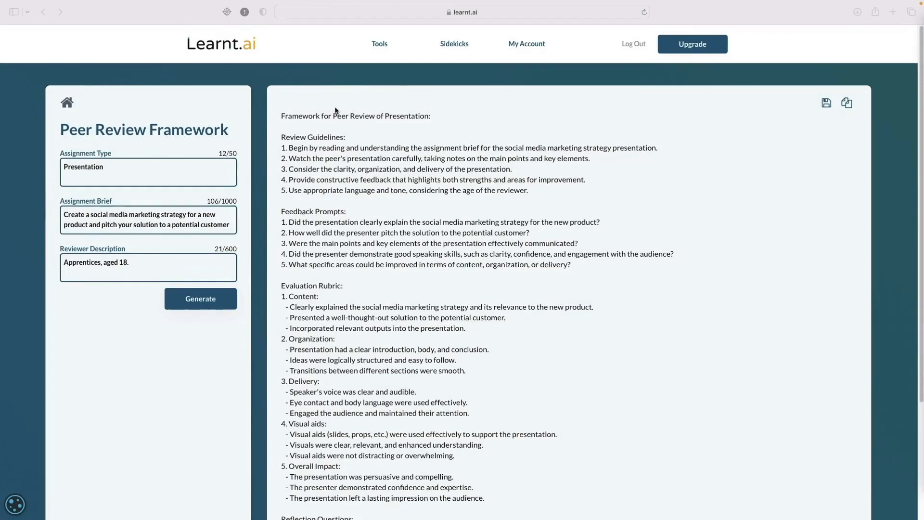
Step: Return to All tools and filter the list to the Evaluation category
scroll("down", 3)
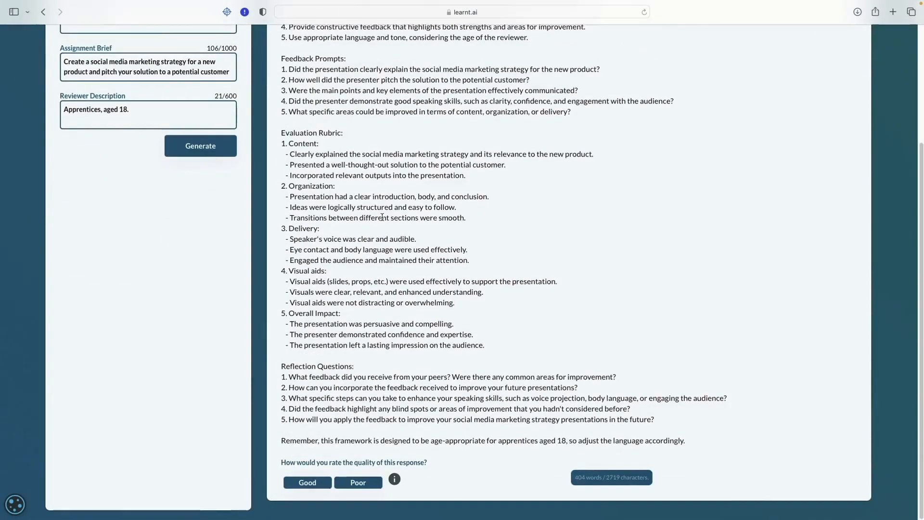
scroll("up", 3)
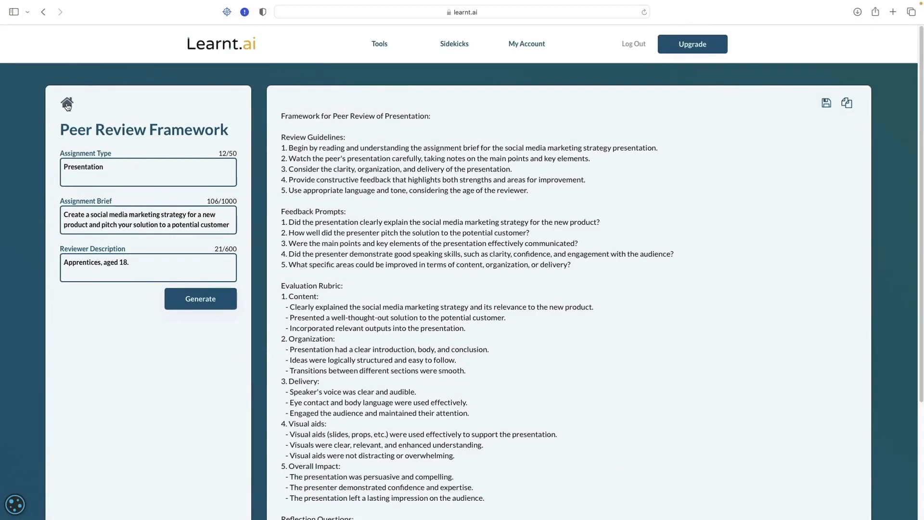
left_click(67, 104)
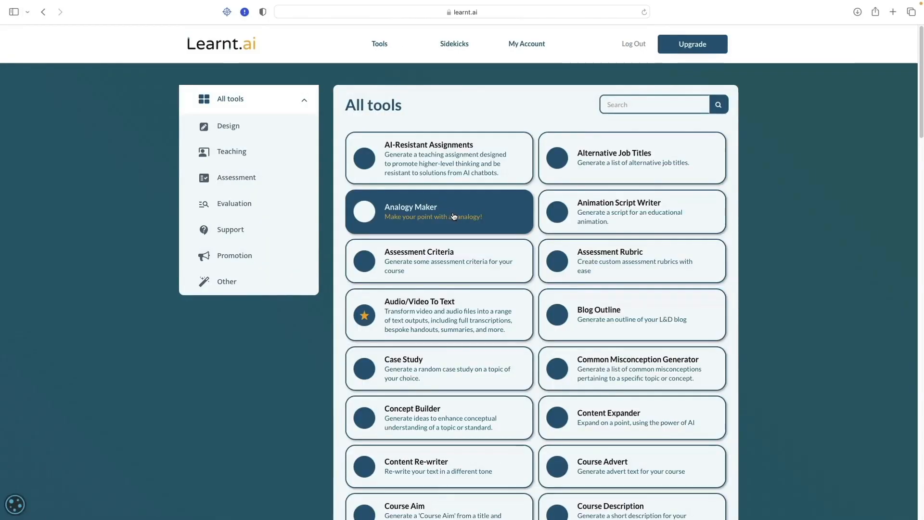
mouse_move(234, 203)
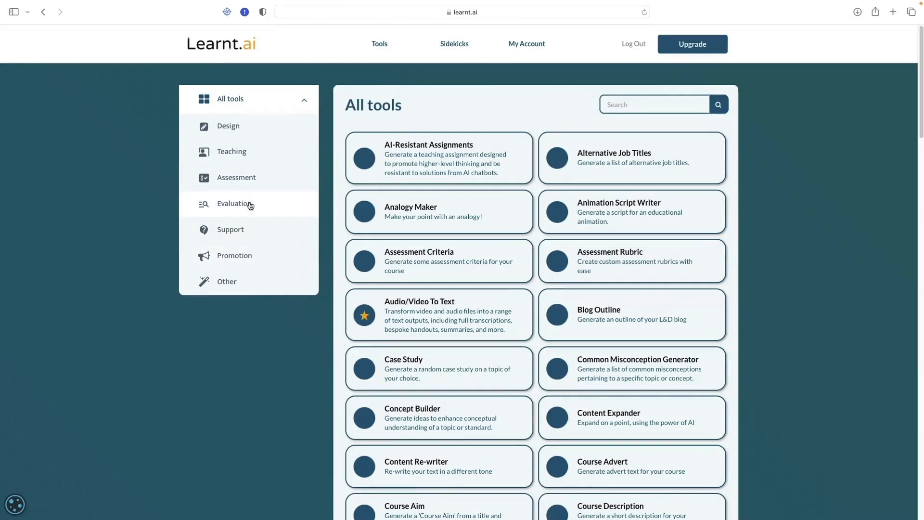
left_click(234, 203)
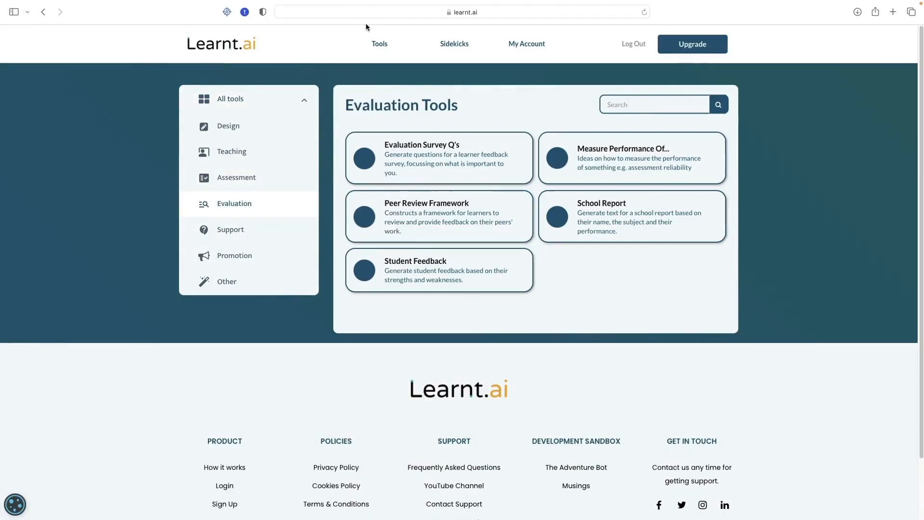
mouse_move(486, 221)
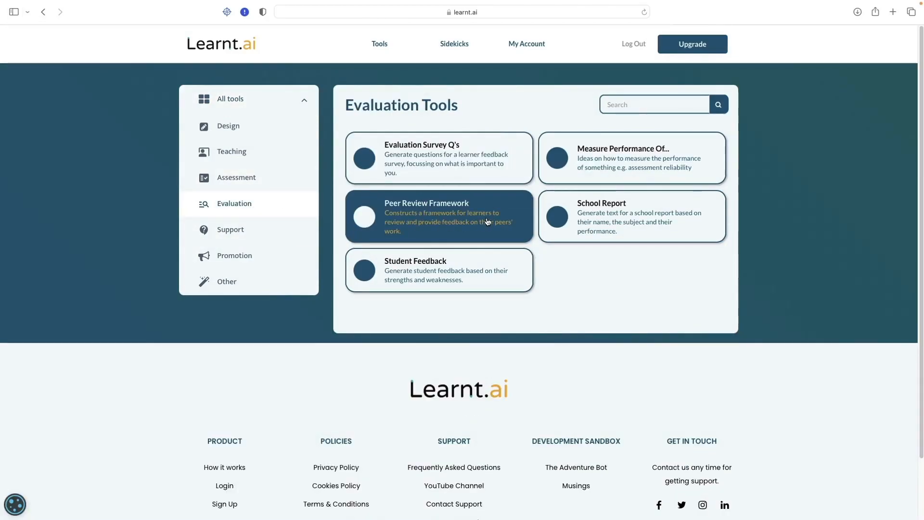
mouse_move(454, 236)
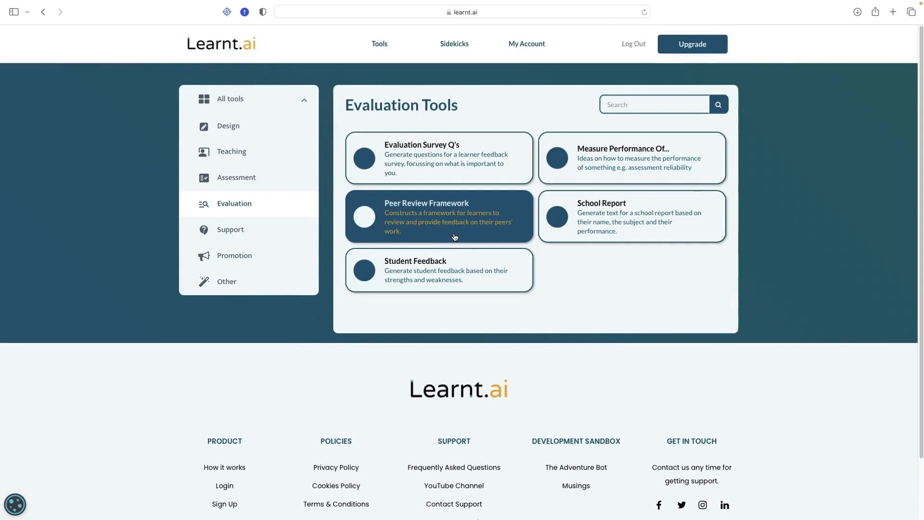
mouse_move(438, 234)
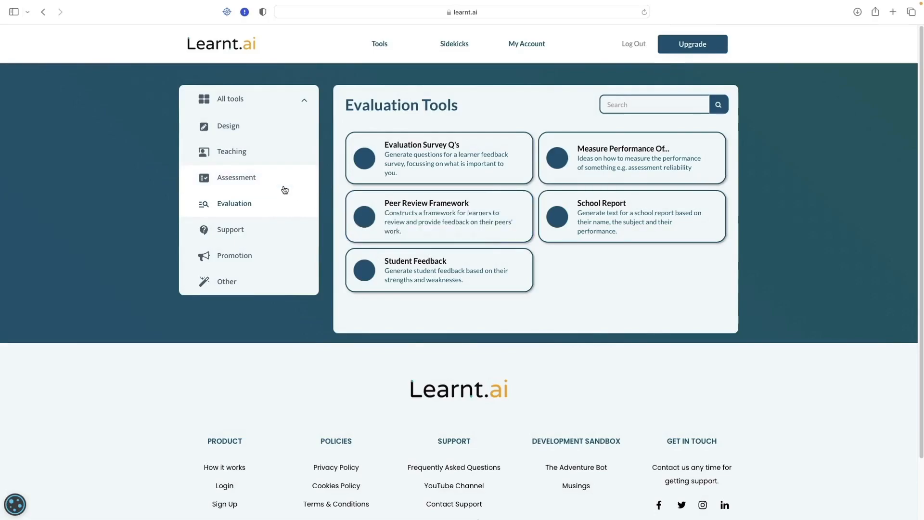
mouse_move(255, 188)
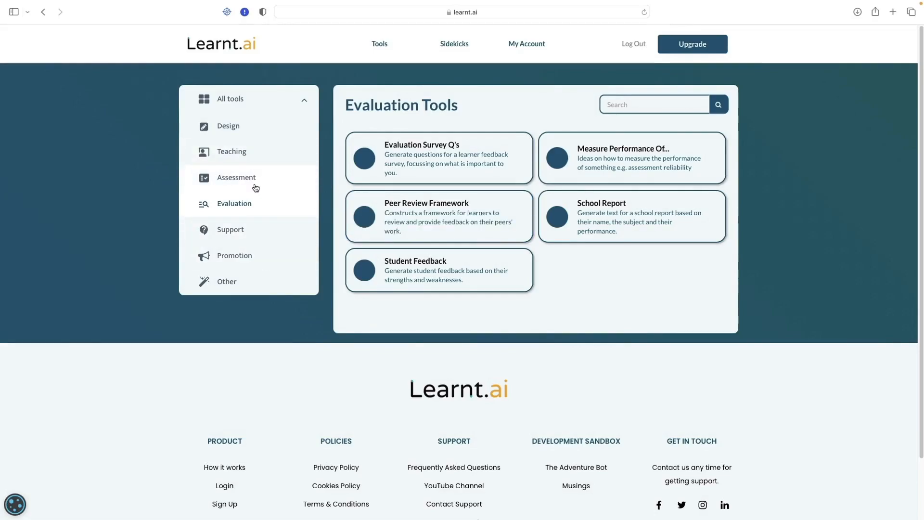
Step: Generate an Essay Question on Halloween traditions, symbols and activities with a 1500-word limit
left_click(236, 178)
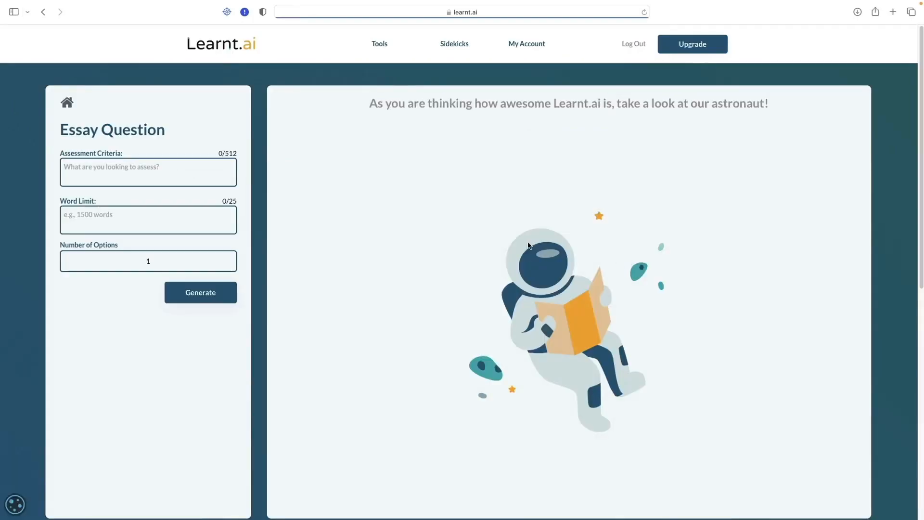
type("describe the traditions, symbols, and activities associated with Halloween.")
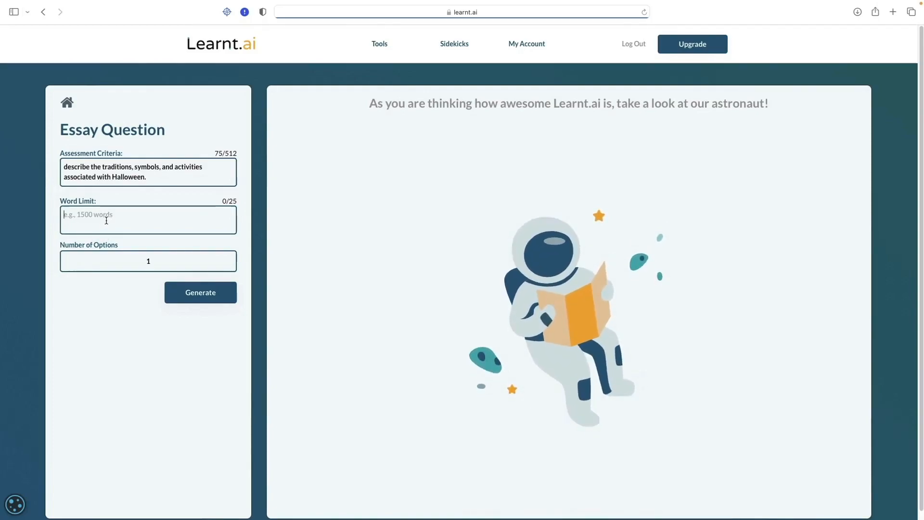
type("1500")
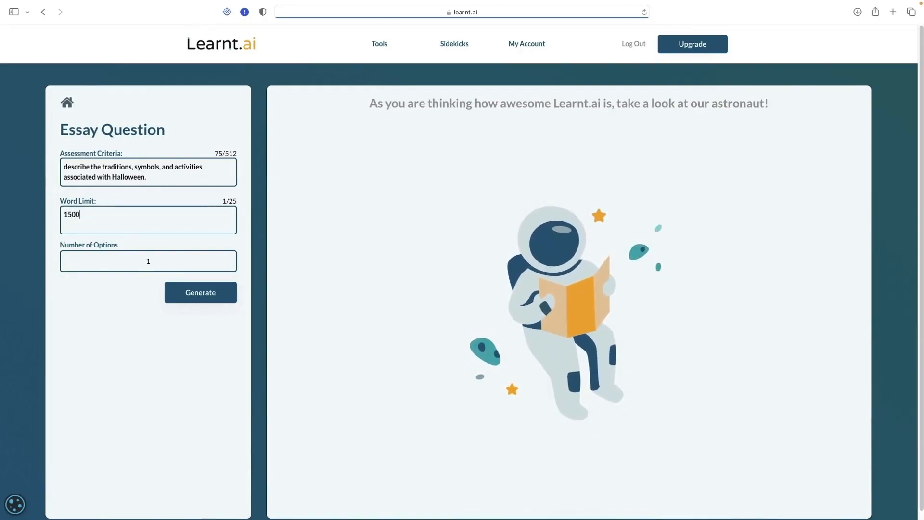
left_click(203, 293)
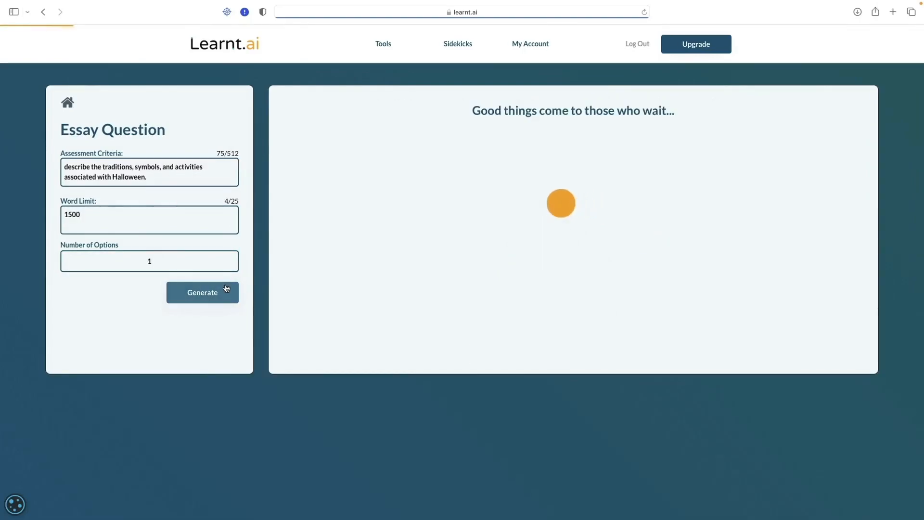
mouse_move(226, 289)
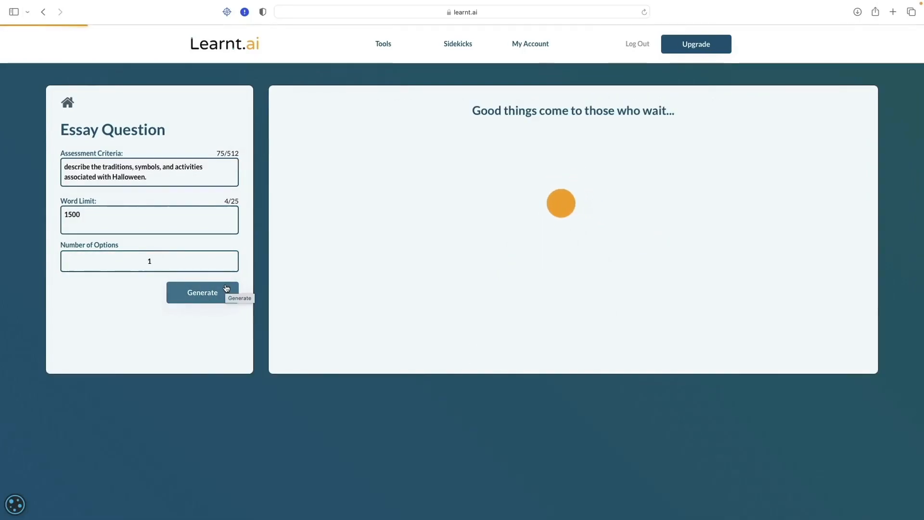
Step: Return to All tools, filter to Evaluation and open the Peer Review Framework card
left_click(202, 292)
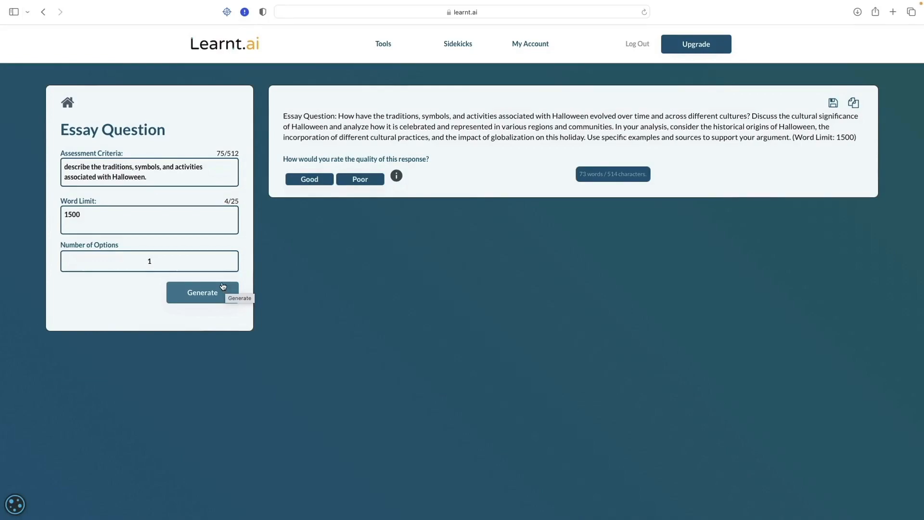
mouse_move(493, 116)
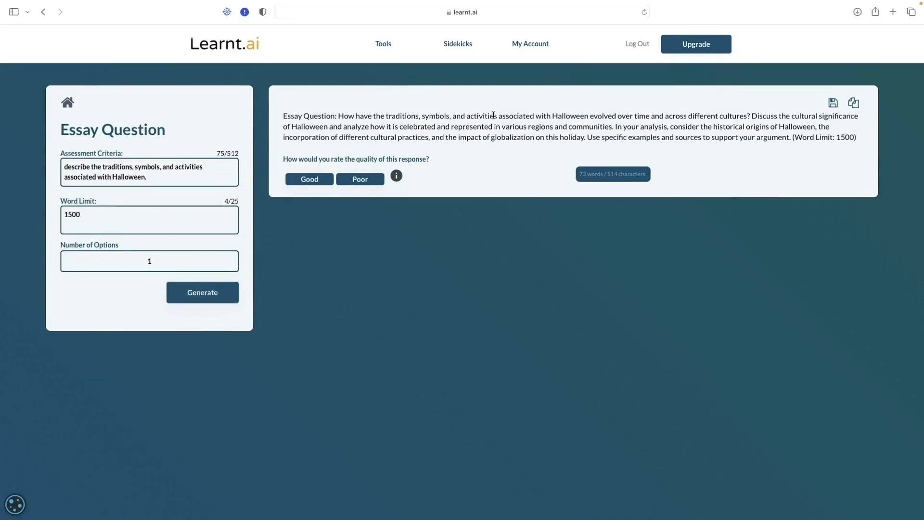
mouse_move(573, 124)
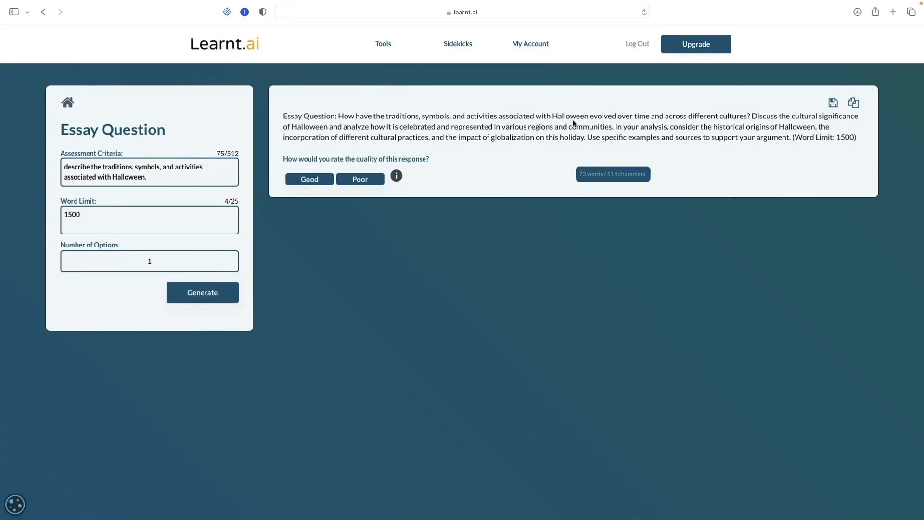
mouse_move(676, 118)
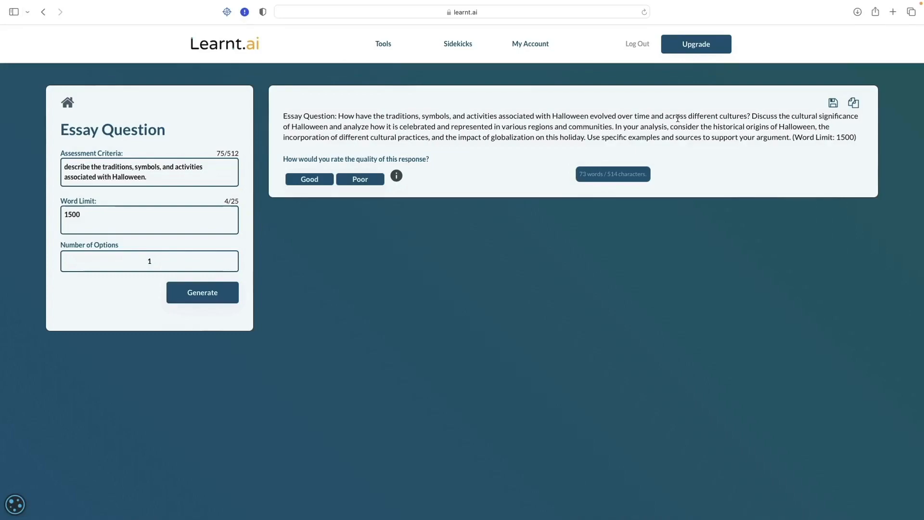
mouse_move(819, 122)
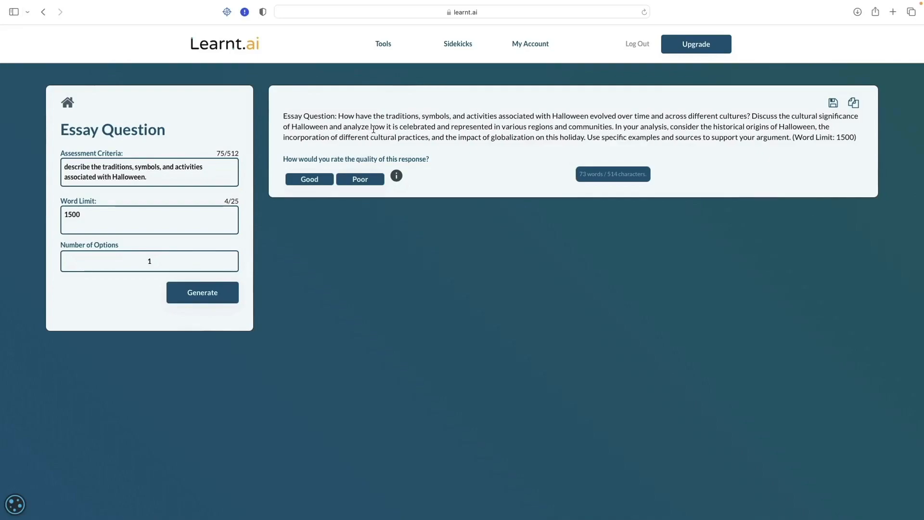
mouse_move(821, 157)
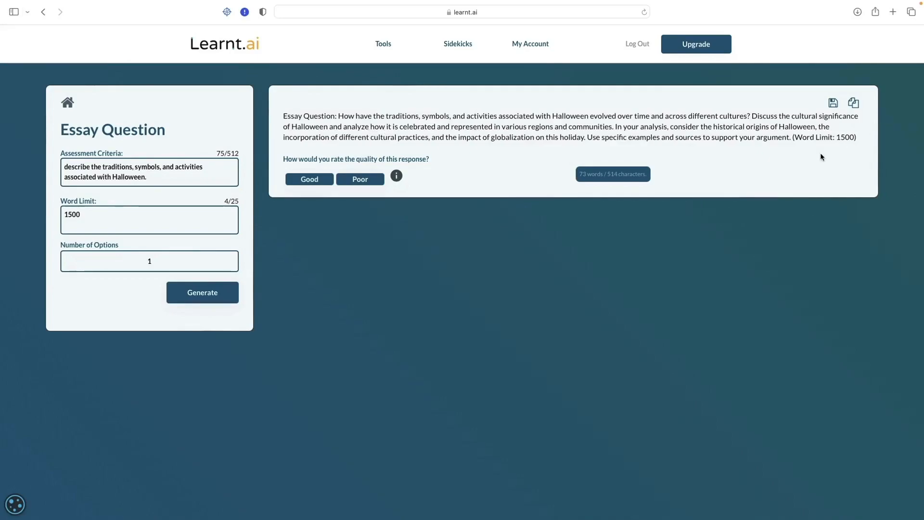
left_click(853, 102)
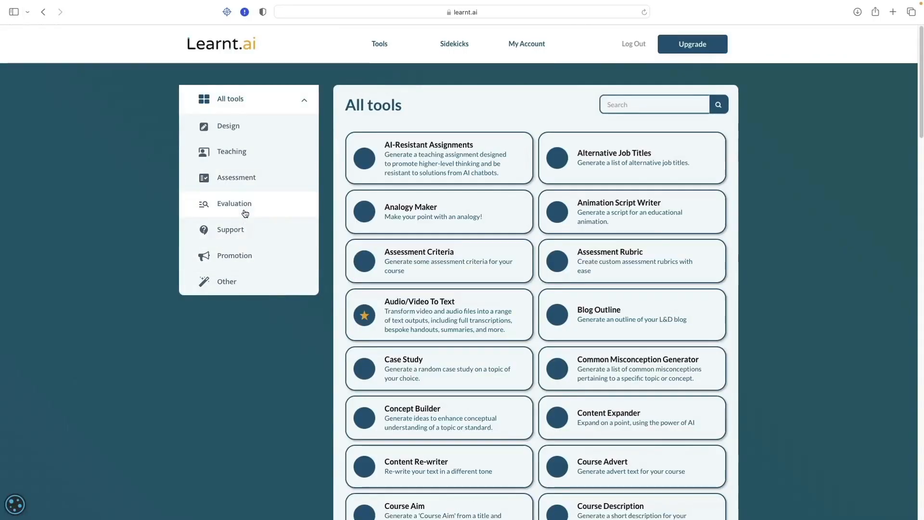
left_click(234, 203)
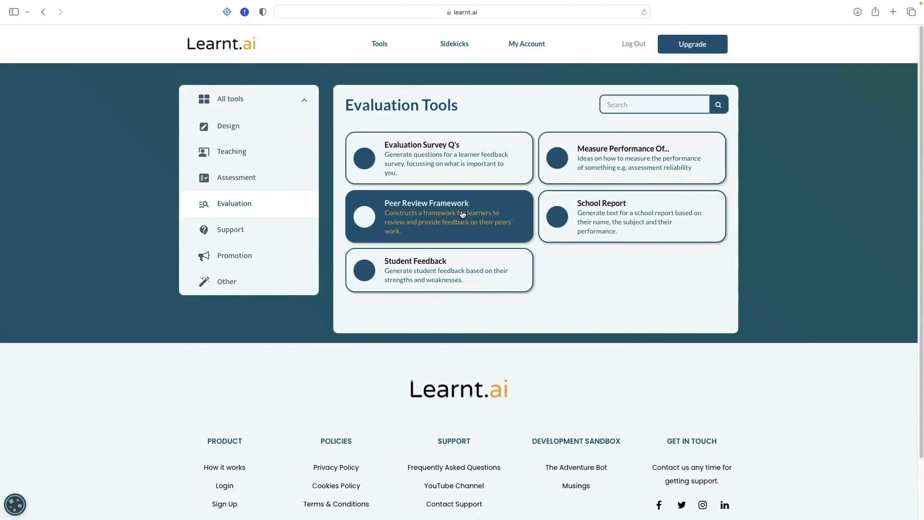
left_click(439, 216)
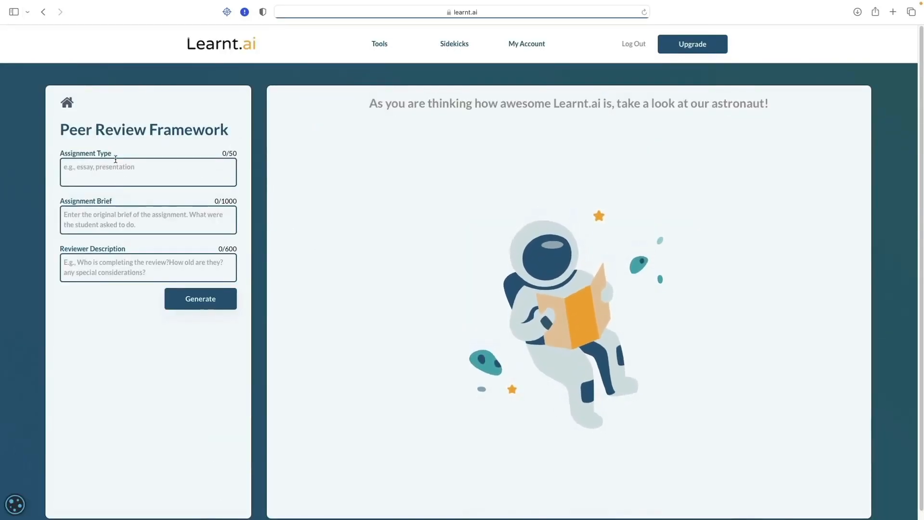
Step: Generate a framework for an Essay with the Halloween brief and '15 year old students' as reviewers
type("Essay")
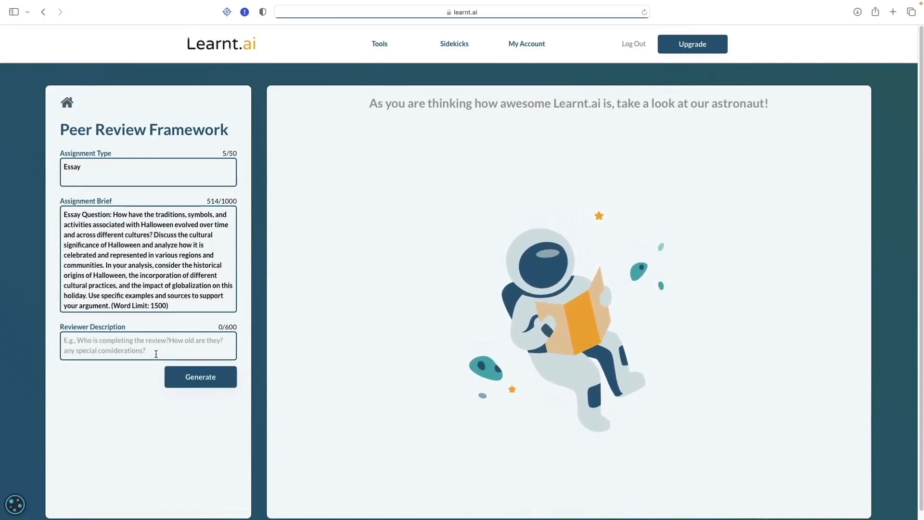
type("15 year old s")
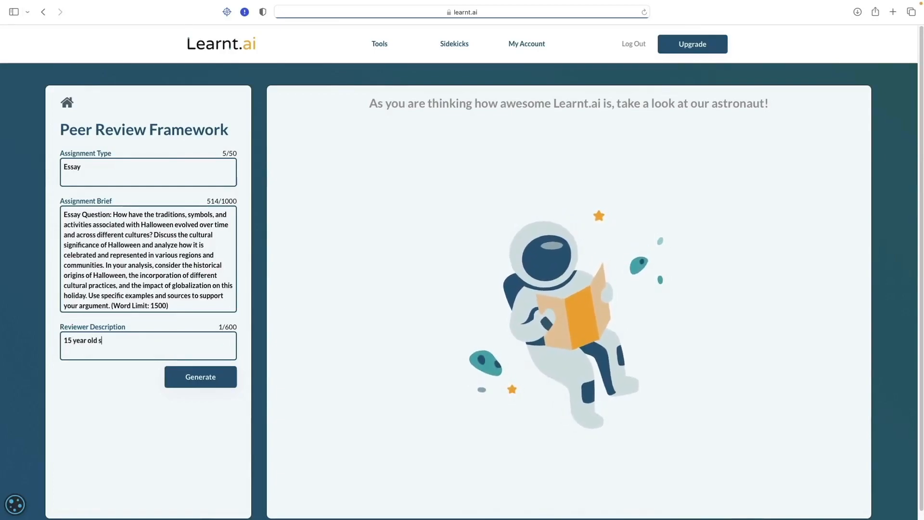
left_click(202, 377)
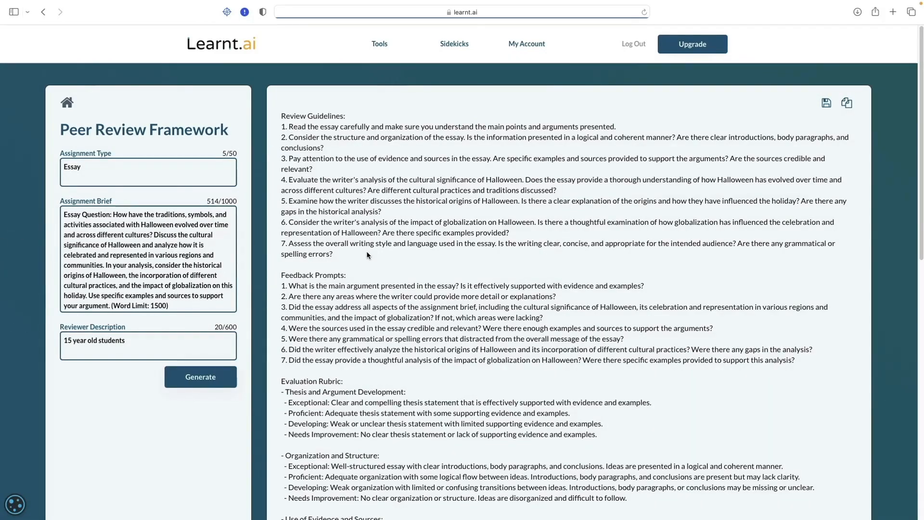
mouse_move(371, 257)
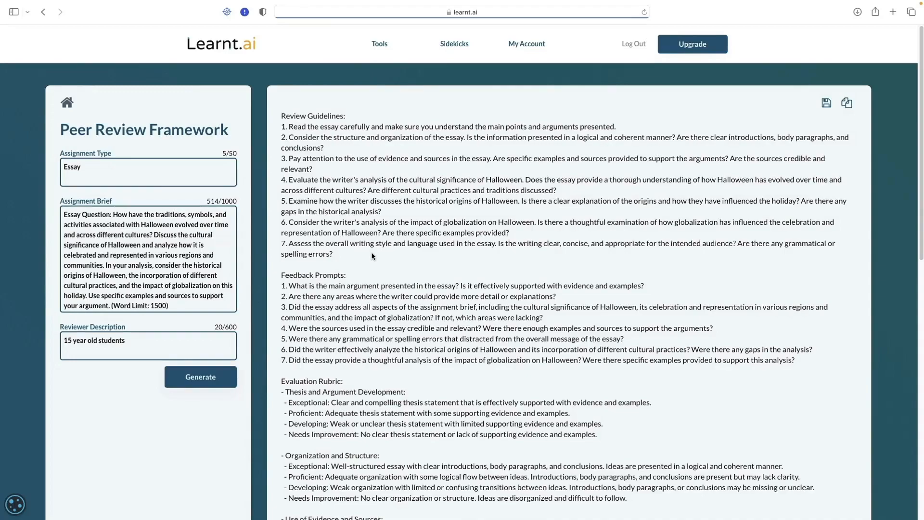
mouse_move(465, 140)
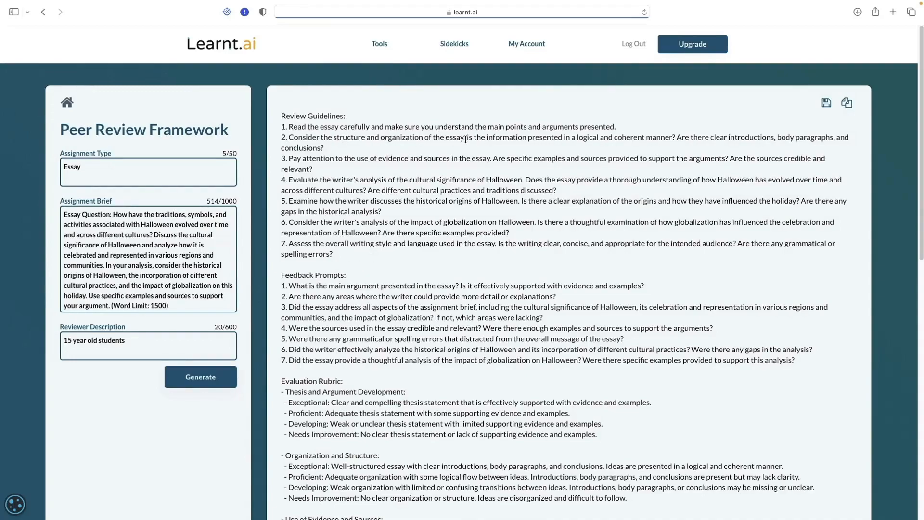
mouse_move(779, 222)
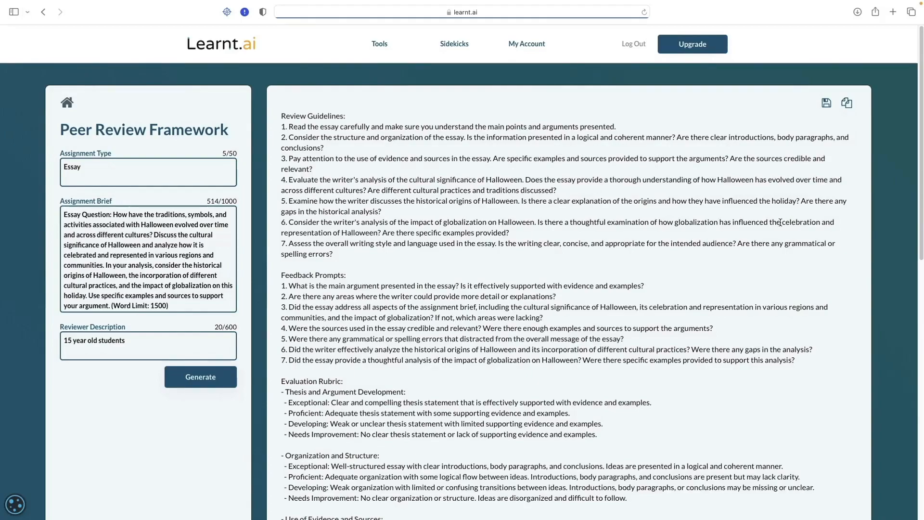
scroll("down", 3)
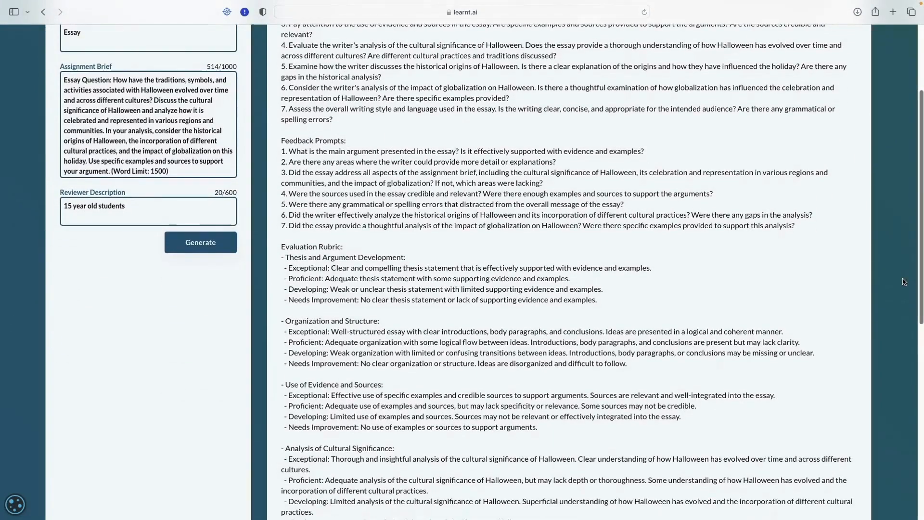
scroll("down", 3)
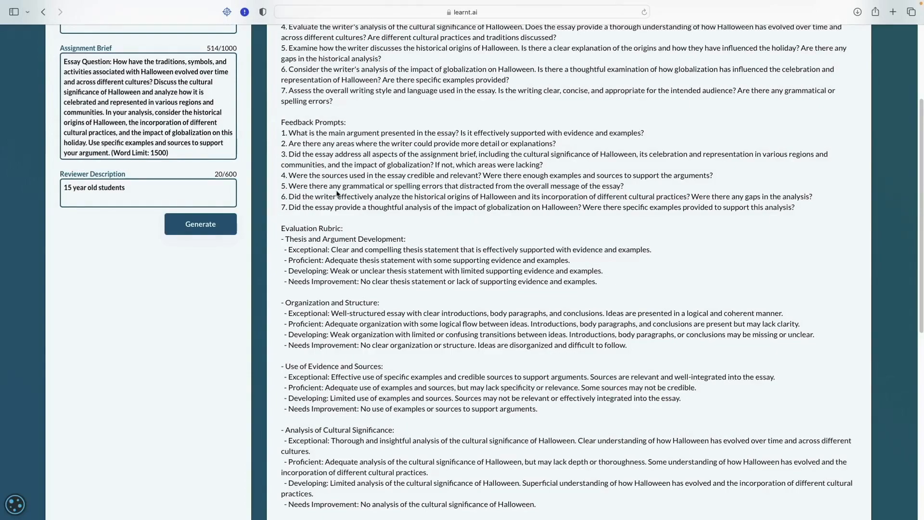
scroll("down", 3)
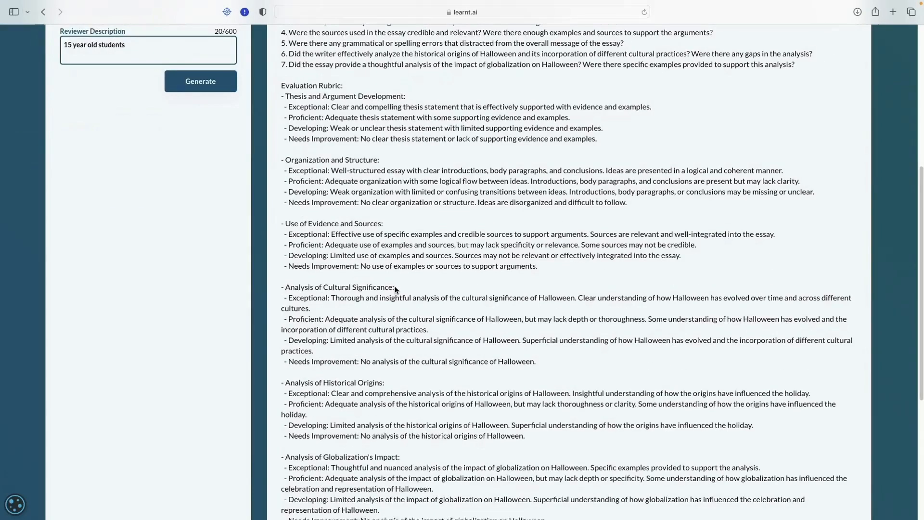
mouse_move(284, 254)
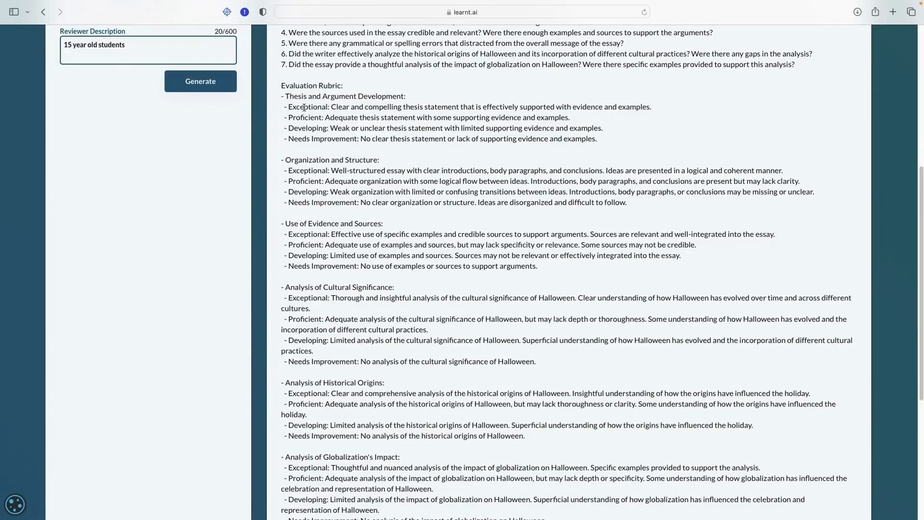
mouse_move(449, 179)
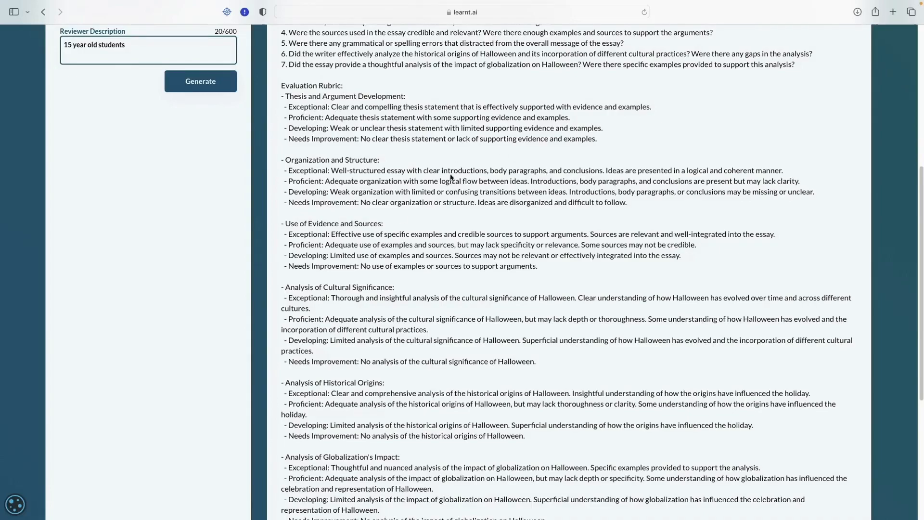
scroll("down", 3)
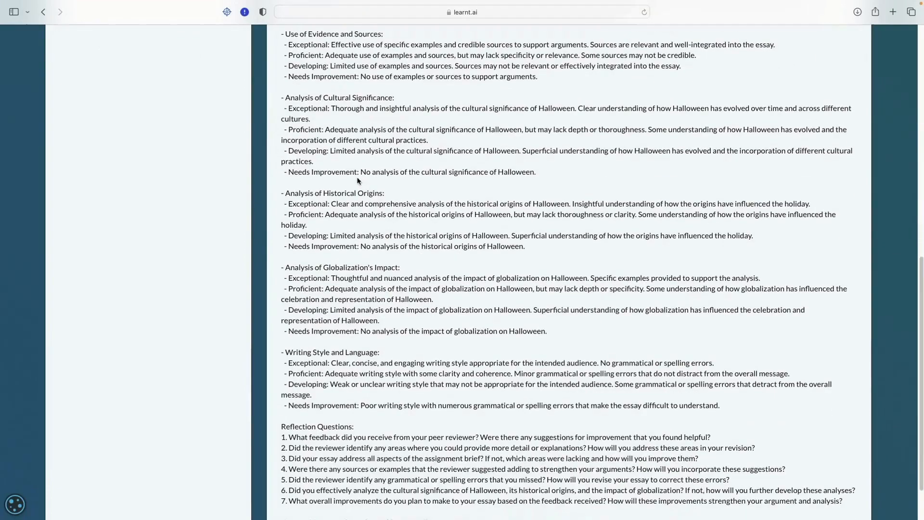
scroll("down", 3)
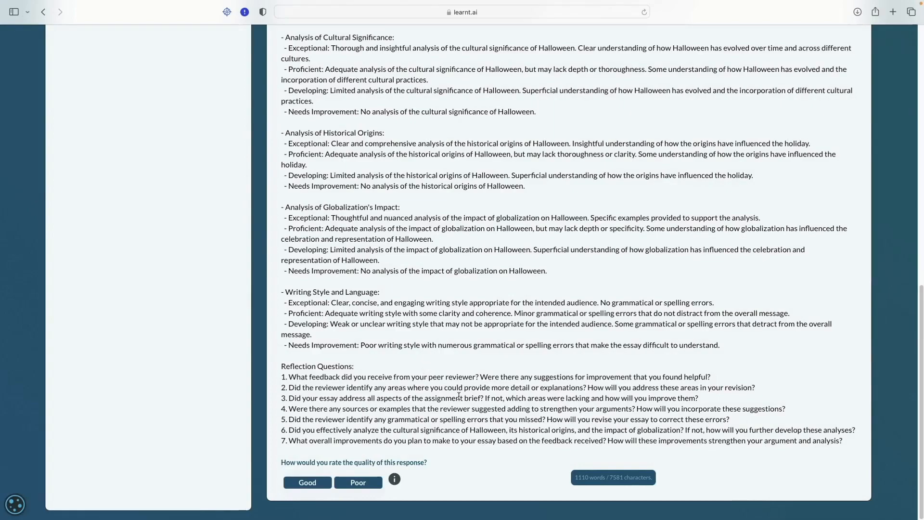
mouse_move(414, 342)
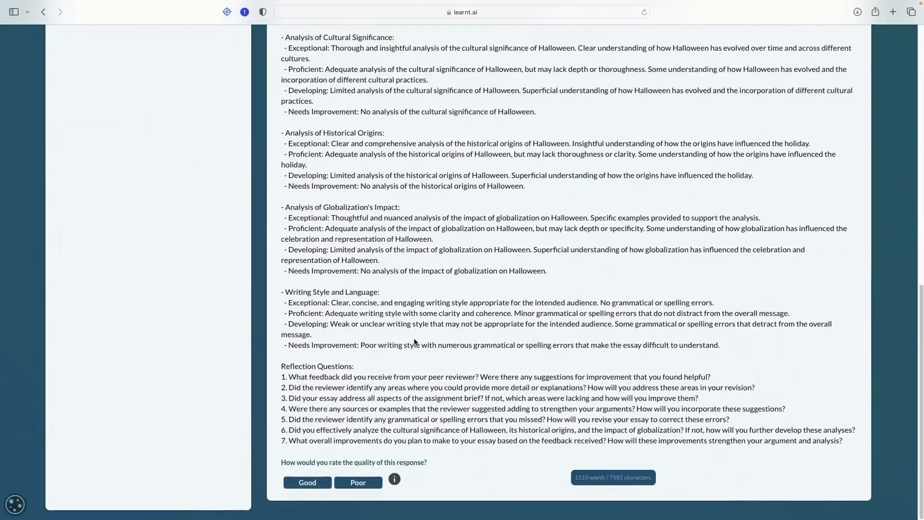
mouse_move(391, 410)
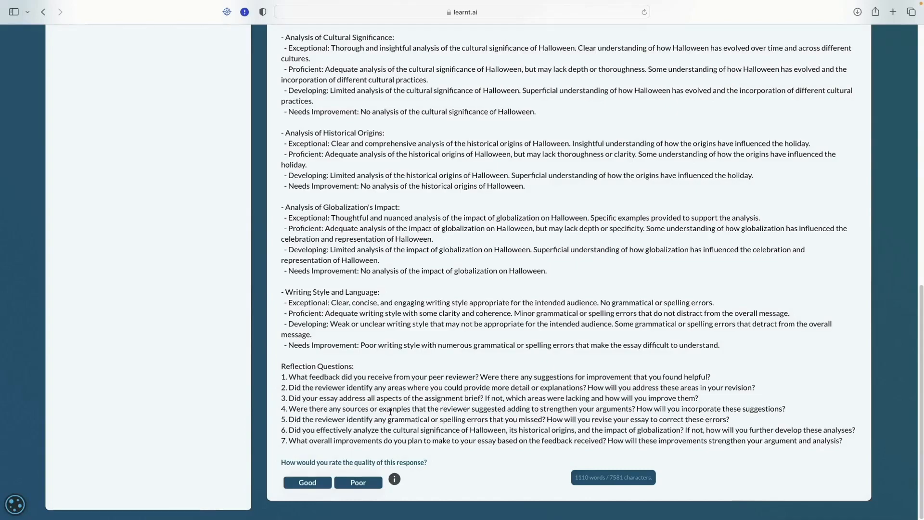
scroll("up", 3)
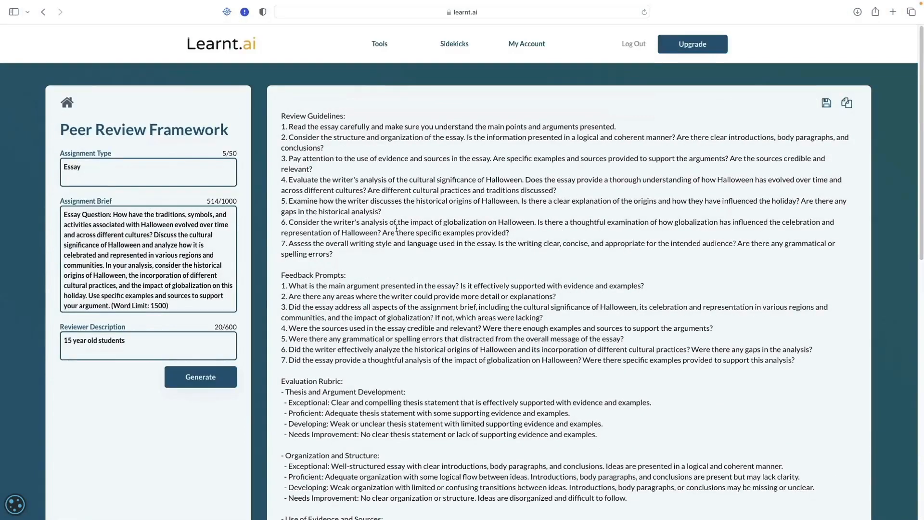
mouse_move(428, 359)
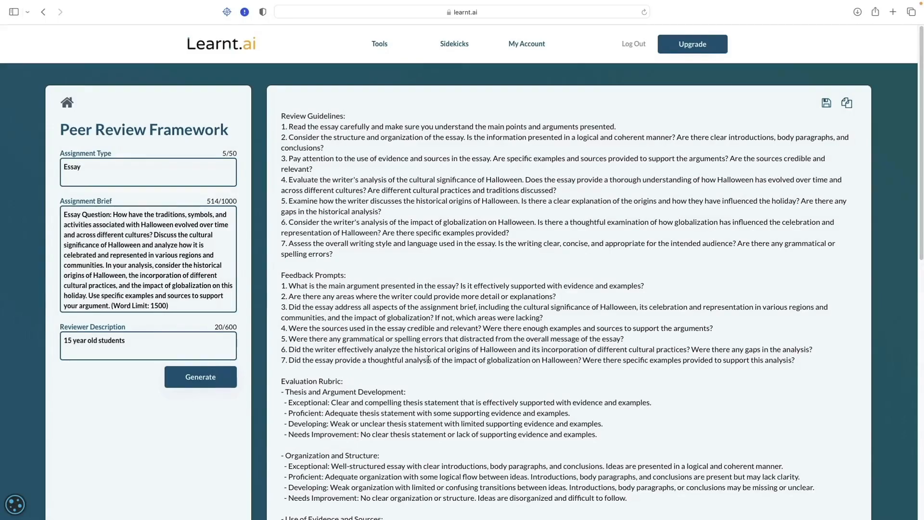